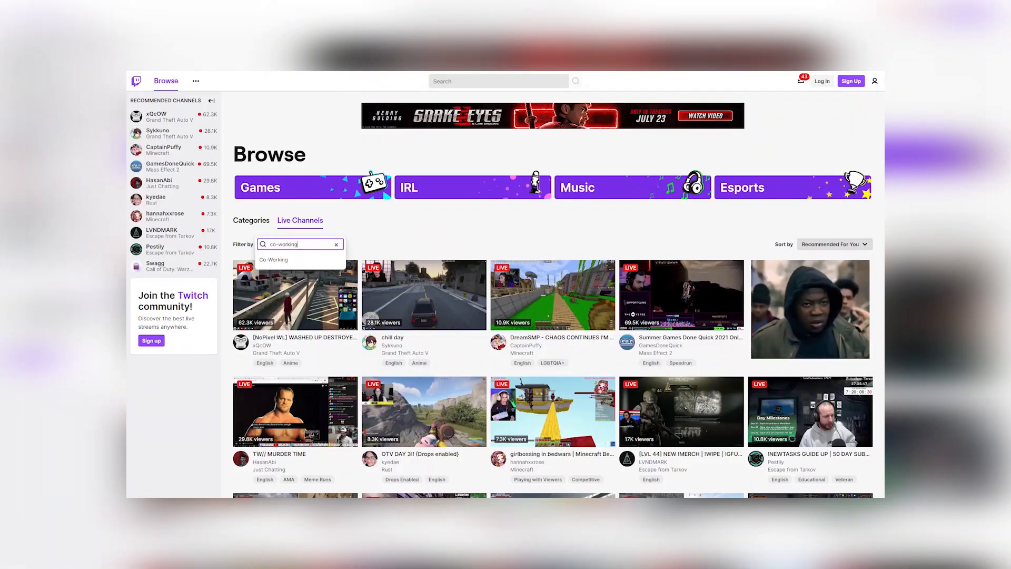
Filter the Twitch live channels list to the Co-Working tag.
click(274, 259)
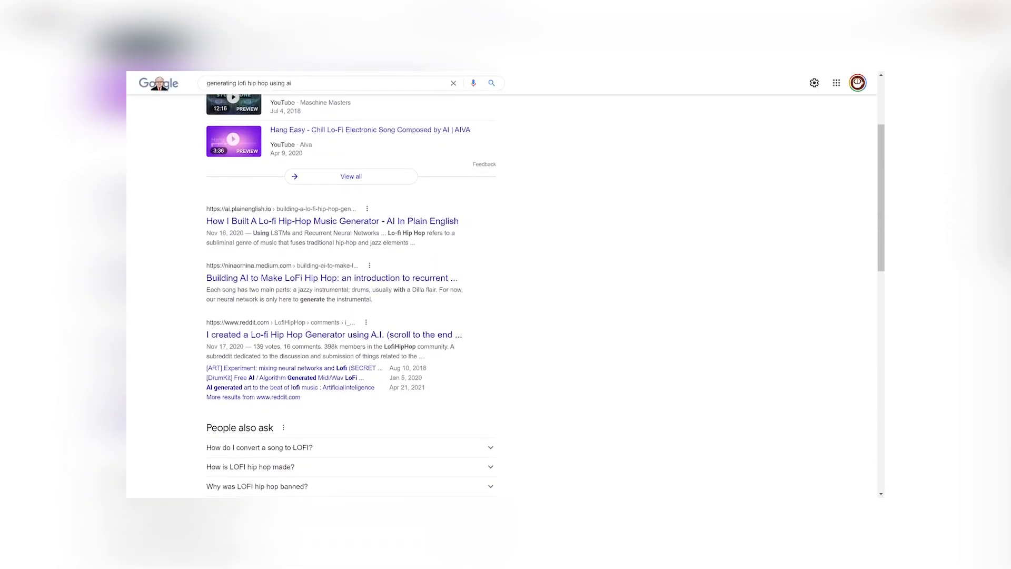
Run a Google search for 'generating lofi hip hop using ai'.
click(331, 221)
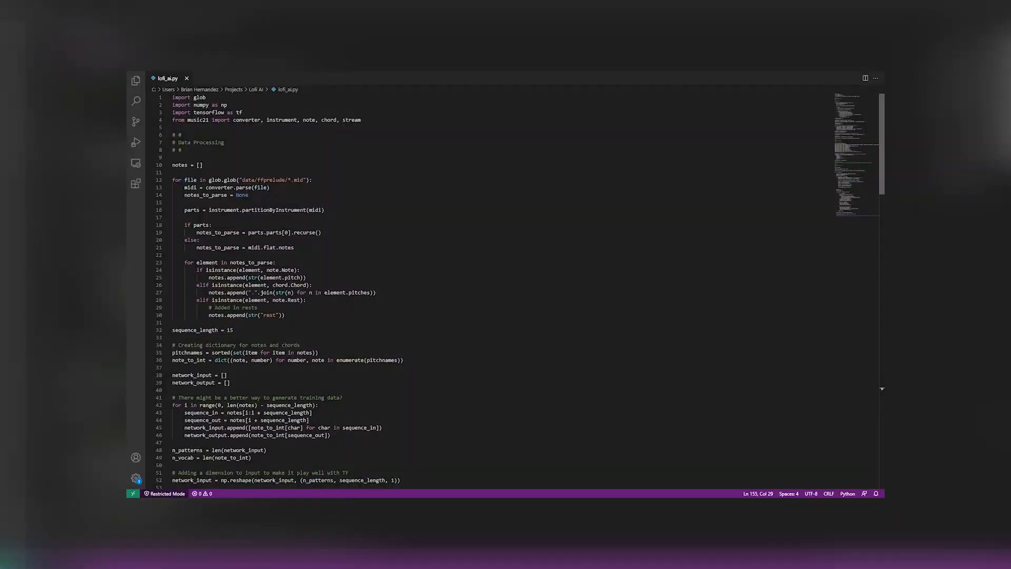
Scroll lofi_ai.py from Data Processing down to the LSTM Model Training section.
scroll(down, 3)
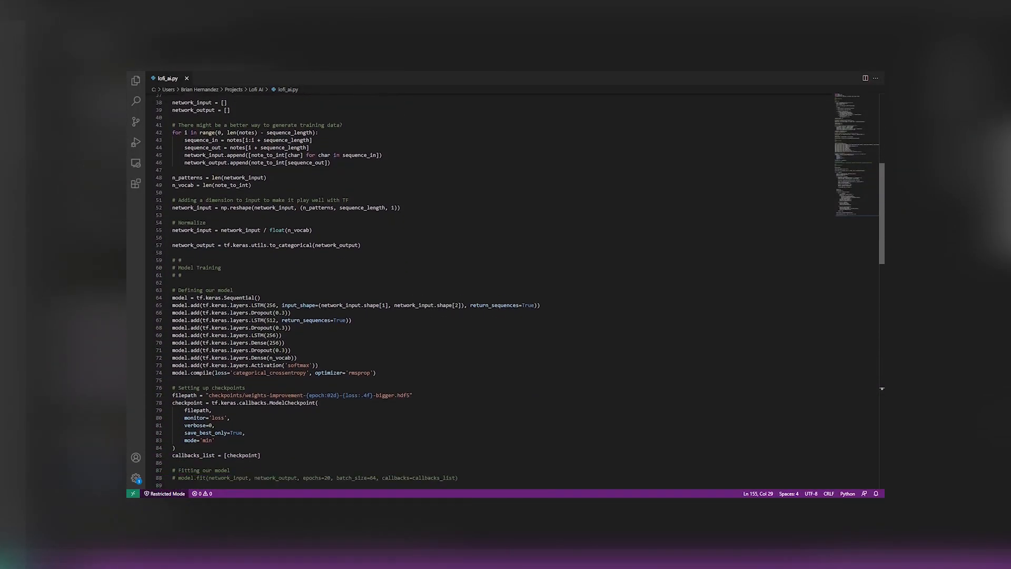
scroll(down, 3)
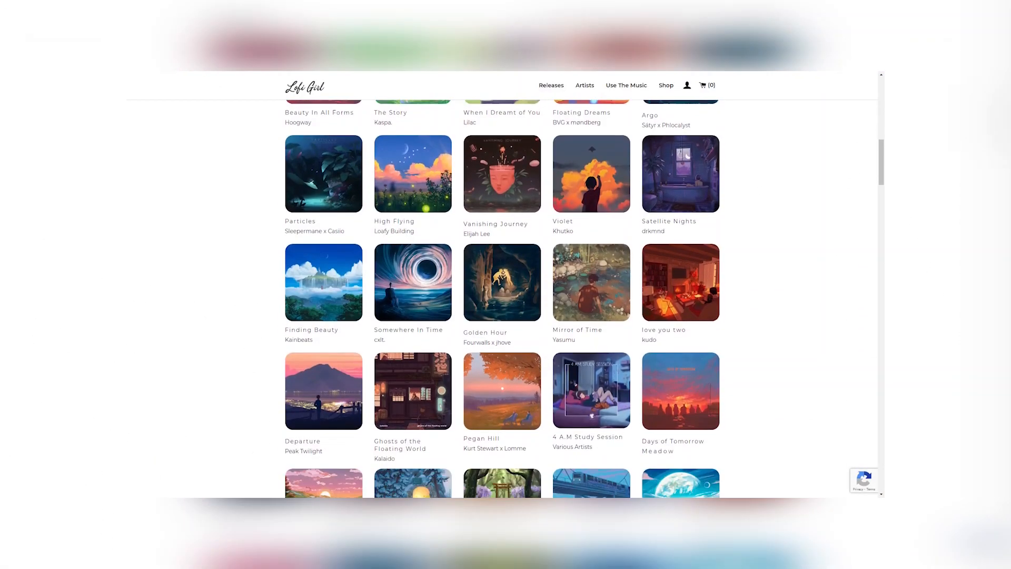
Download track 3, Counting Sheep, from the 4 A.M Study Session album.
click(589, 391)
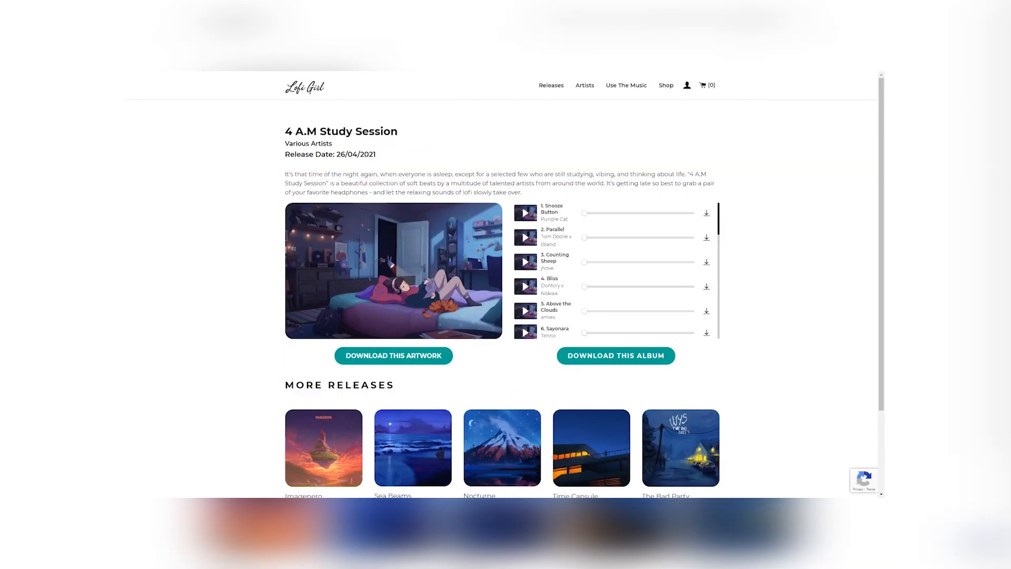
click(705, 261)
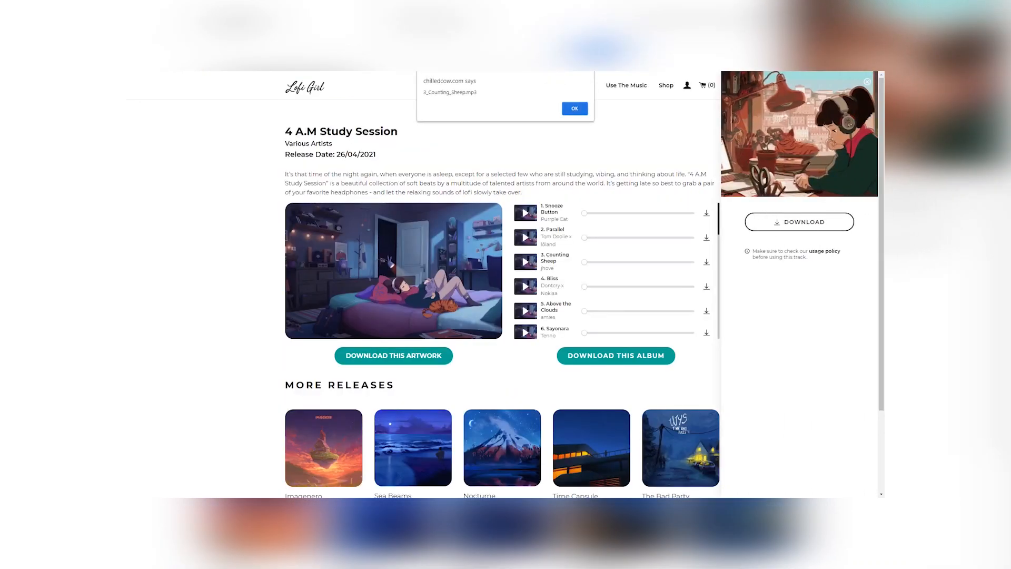
click(573, 107)
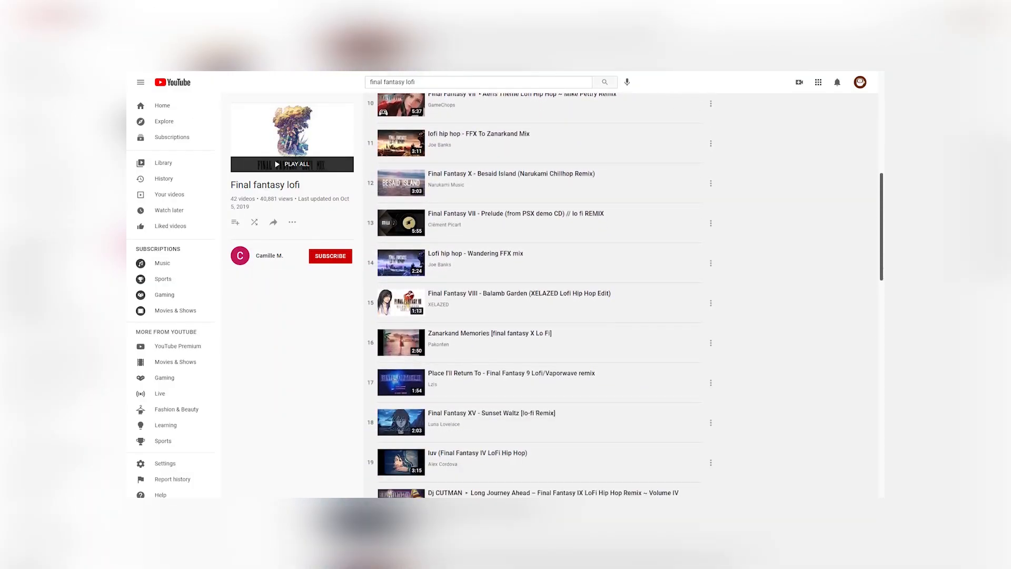
Scroll down the Final fantasy lofi playlist's video list to browse its tracks.
scroll(down, 3)
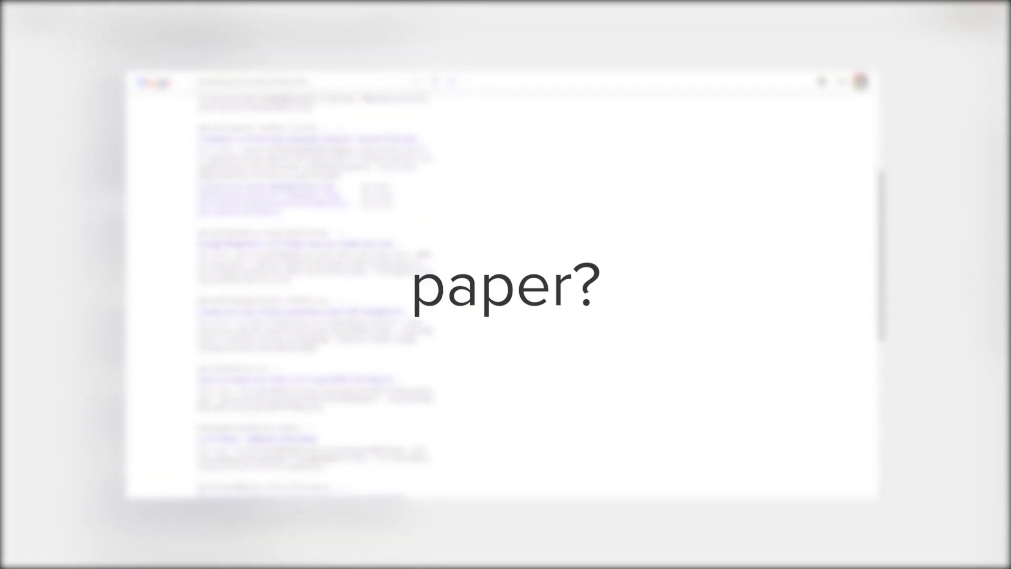
Scroll the Google results toward the OpenAI Jukebox blog link.
scroll(down, 3)
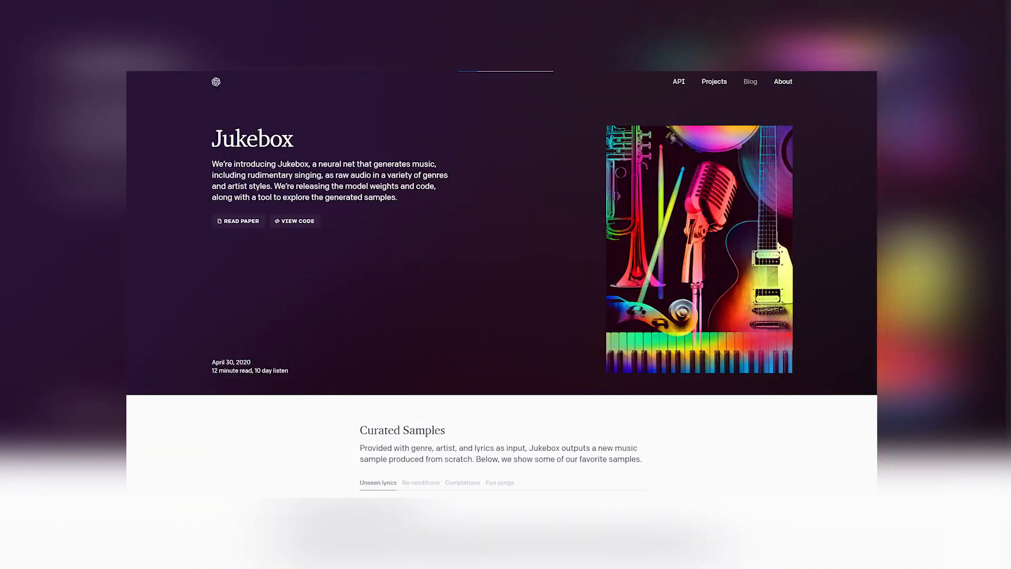
Read down the Jukebox post to the three-level VQ-VAE compress/generate diagram.
scroll(down, 3)
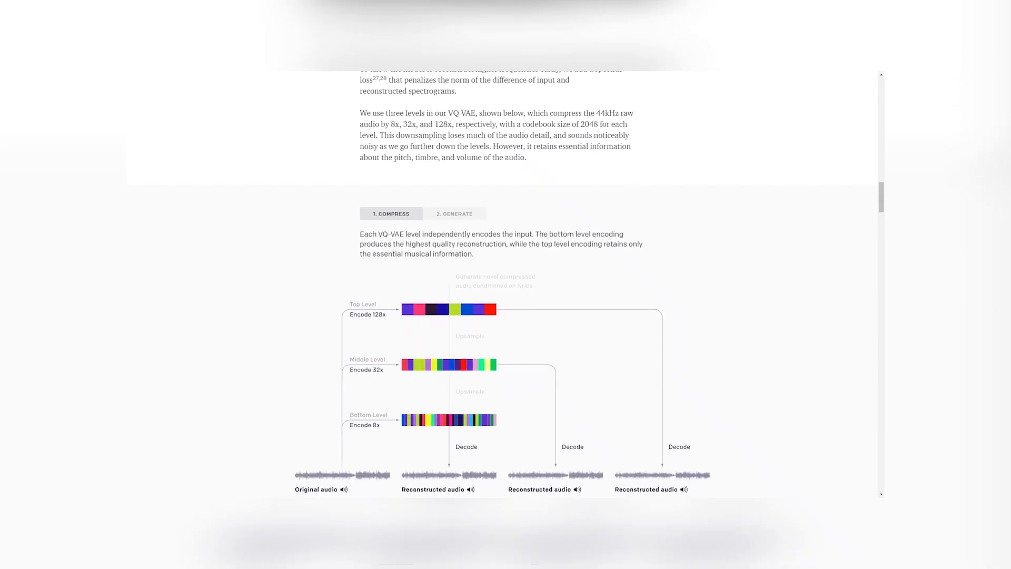
scroll(down, 3)
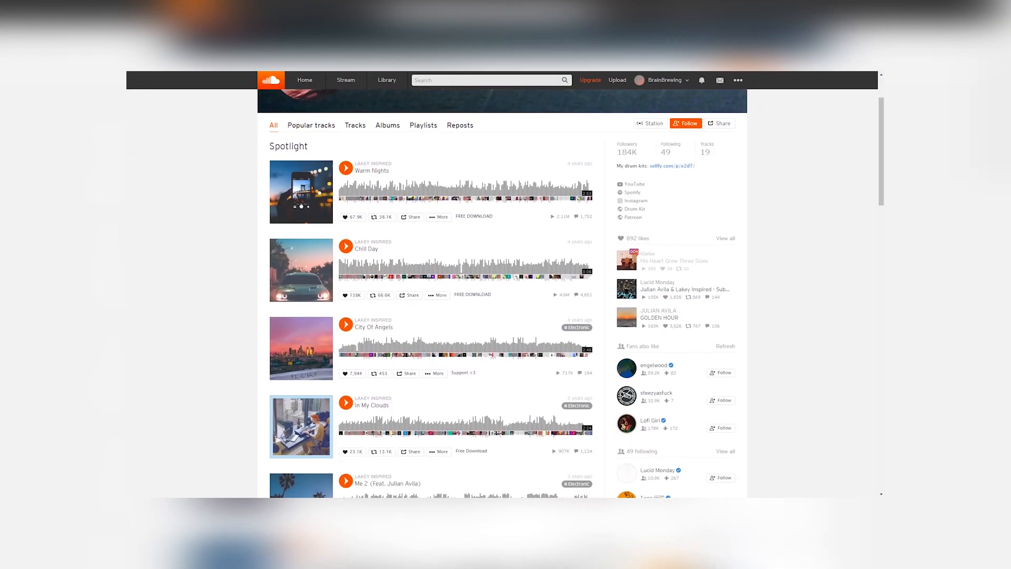
Scroll past Spotlight into Recent tracks like Arcade and By The Pool.
scroll(down, 3)
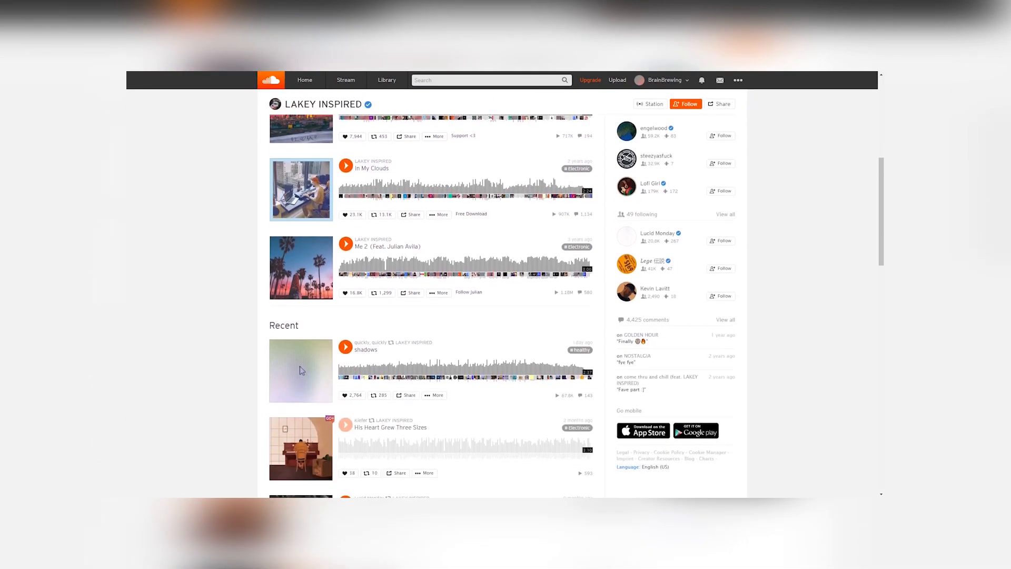
scroll(down, 3)
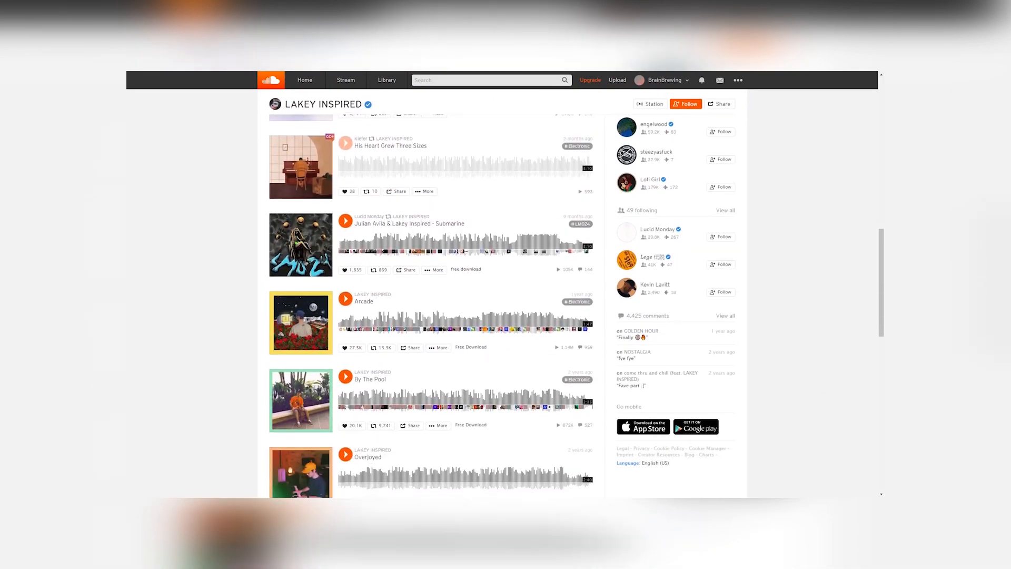